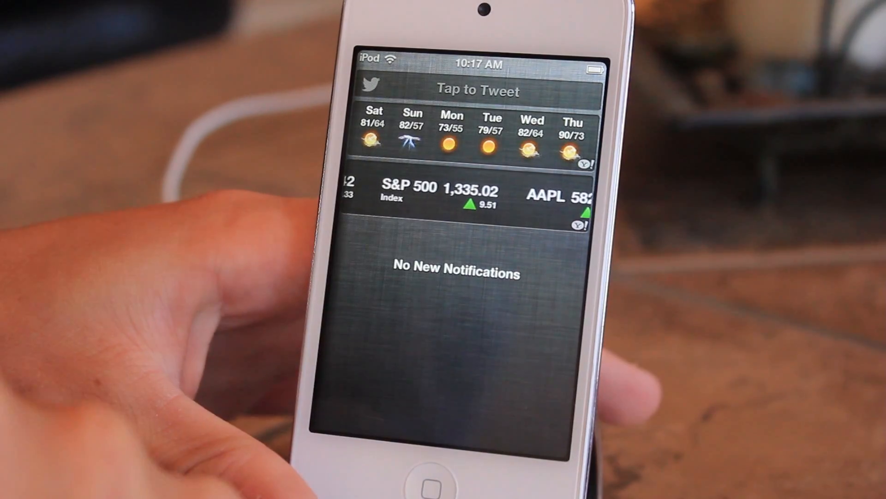
# Swipe down to demo Notification Center before viewing the MountainCenter settings page.
pyautogui.hscroll(-3)
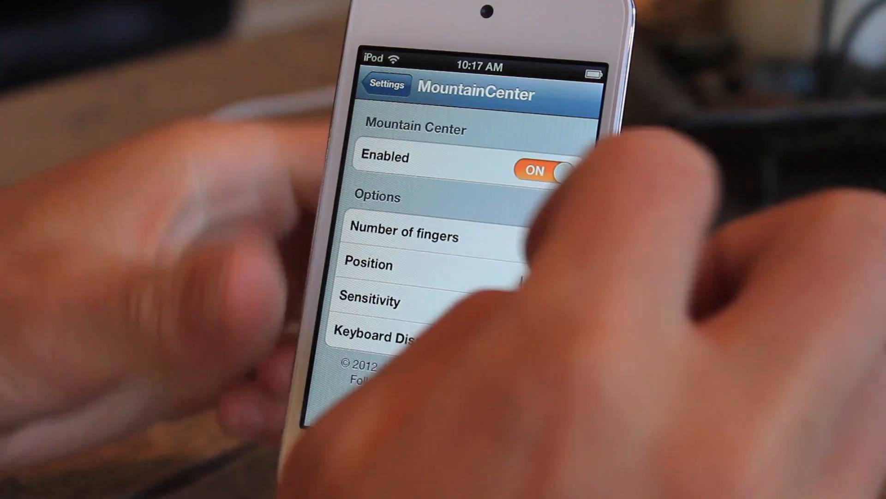
# Change MountainCenter's number of fingers from 1 to 2.
pyautogui.click(404, 235)
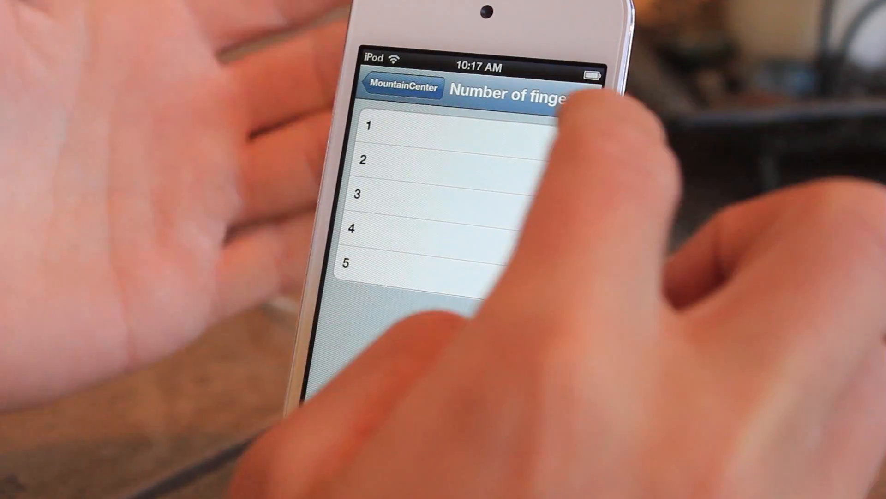
pyautogui.click(441, 160)
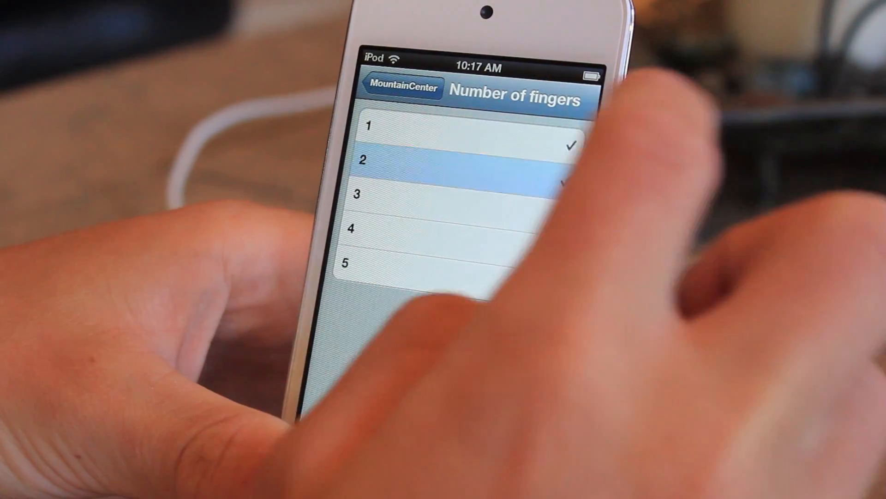
pyautogui.click(401, 88)
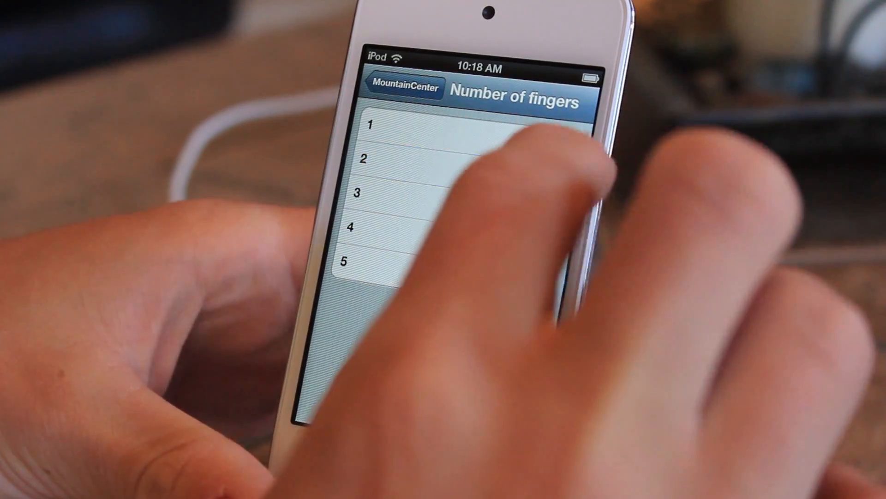
pyautogui.click(403, 87)
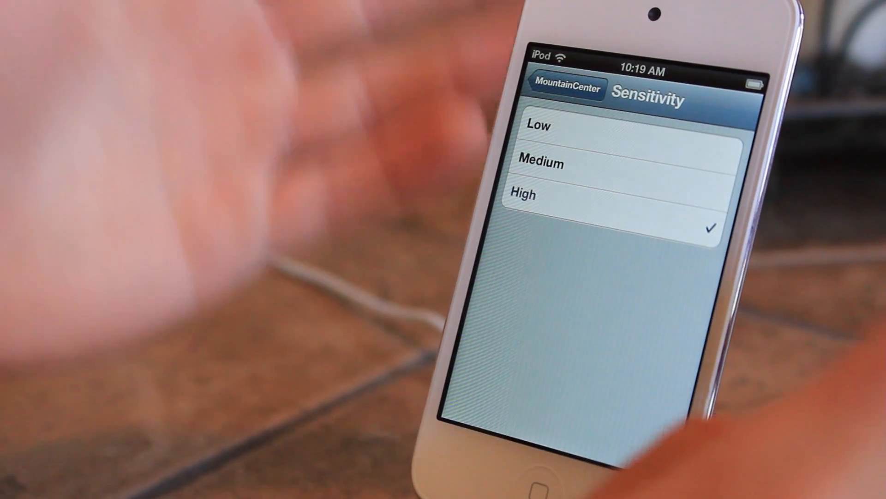
# Check Medium on the sensitivity page, replacing High.
pyautogui.click(610, 163)
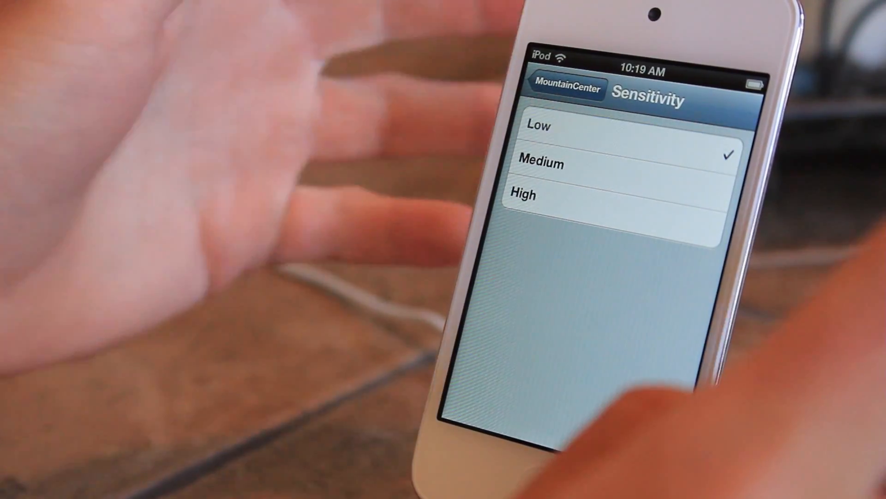